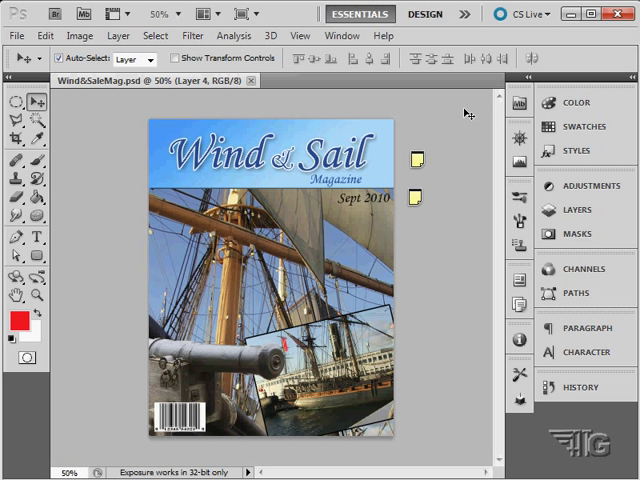
mouse_move(364, 172)
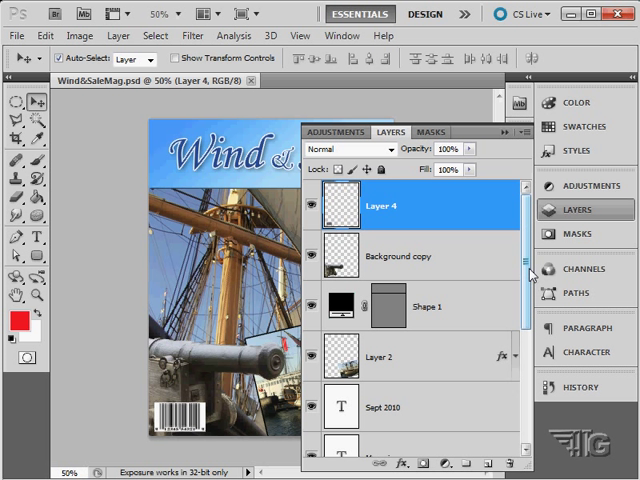
Expand the Layers panel to show the Wind & Sail, Magazine and Sept 2010 text layers.
scroll(down, 3)
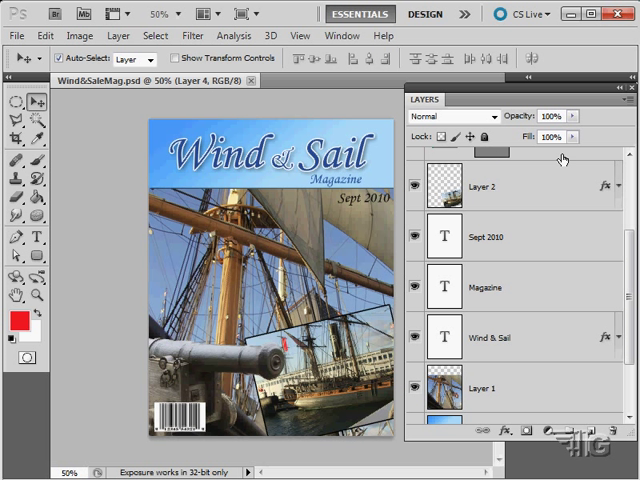
mouse_move(504, 246)
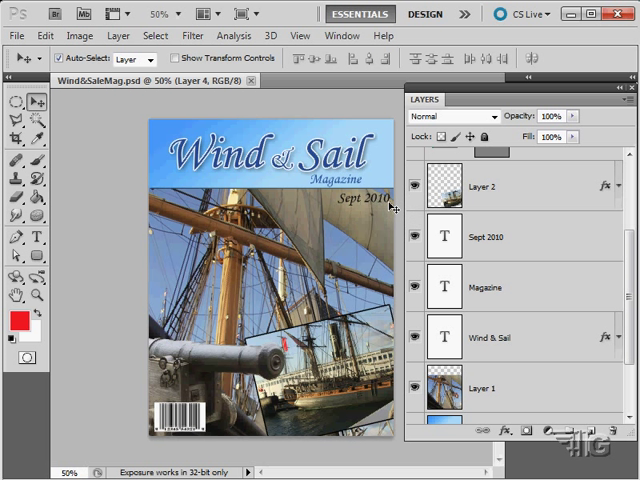
click(416, 236)
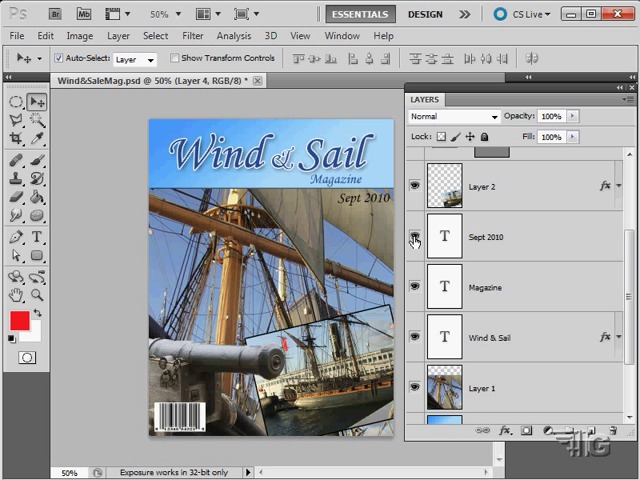
mouse_move(512, 280)
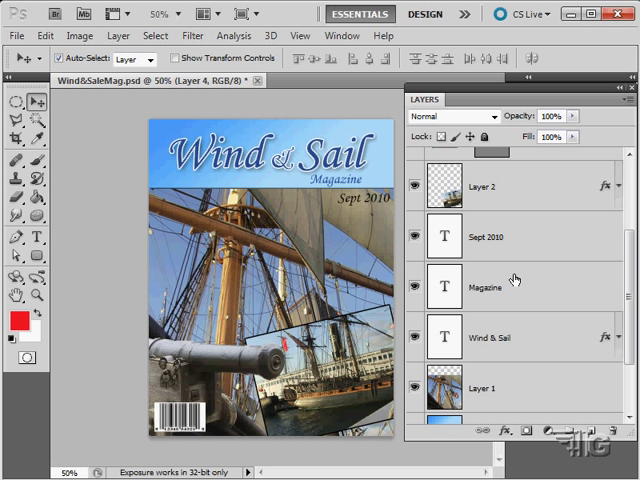
click(414, 288)
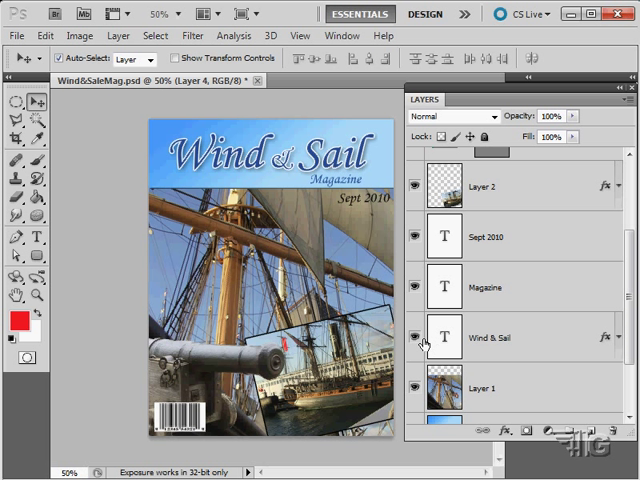
mouse_move(416, 338)
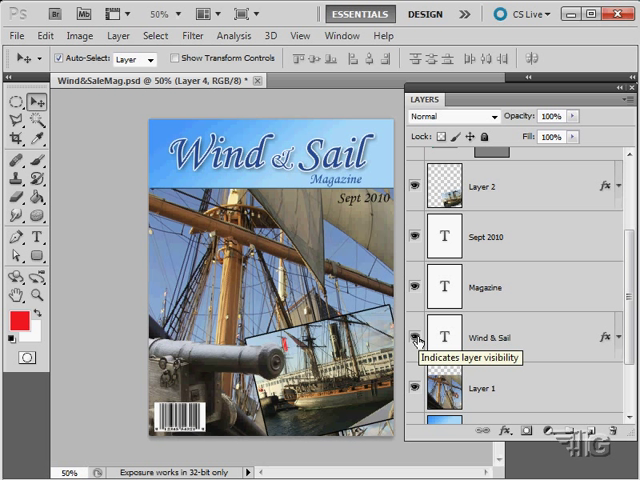
click(416, 336)
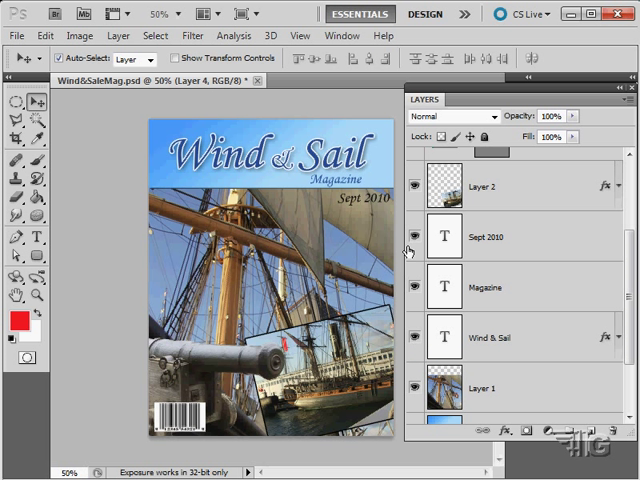
Hide the Wind & Sail, Magazine and Sept 2010 layers and make Layer 1 (ship photo) active.
click(414, 336)
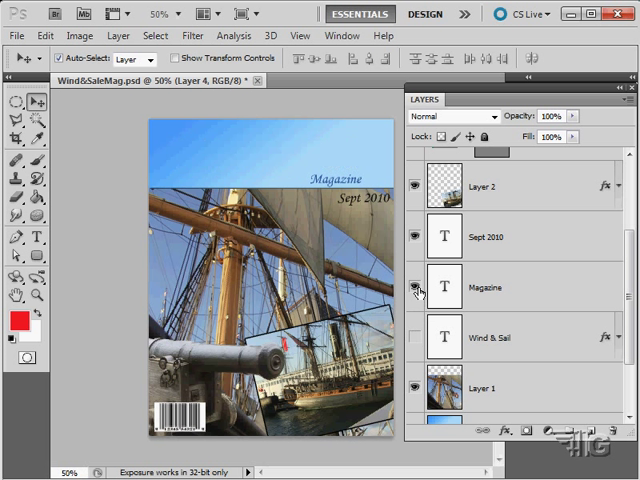
click(412, 288)
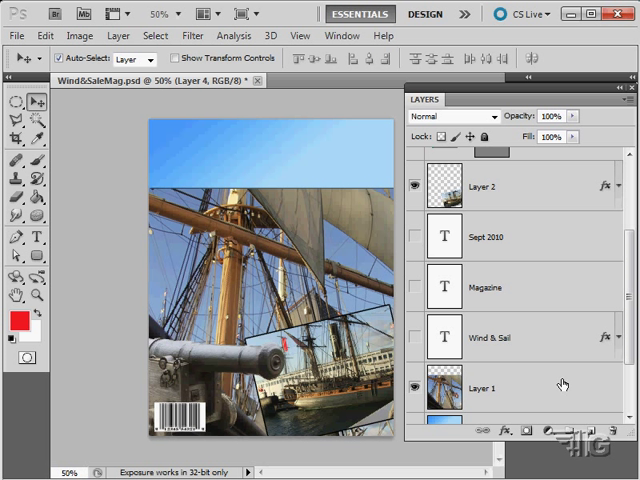
click(490, 388)
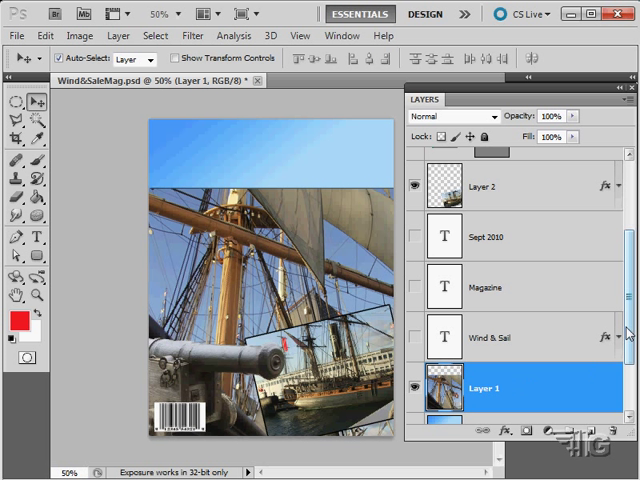
scroll(down, 3)
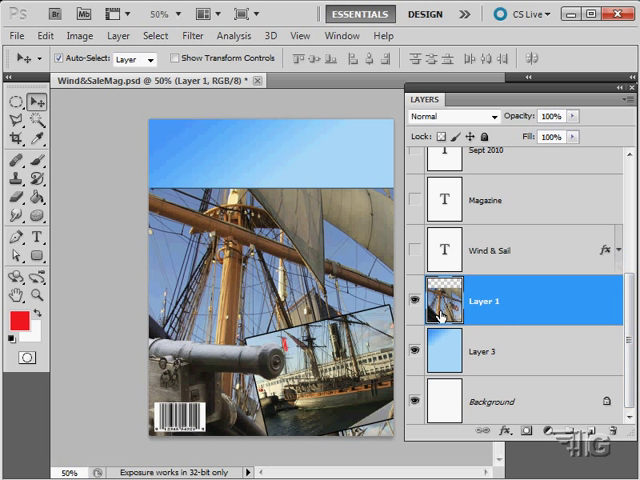
mouse_move(320, 262)
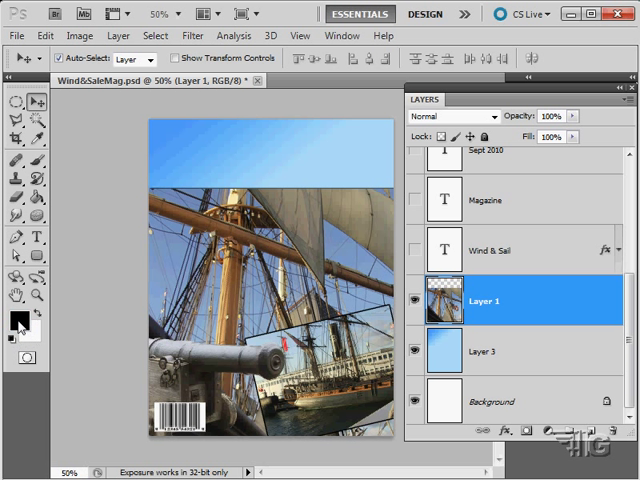
Set the foreground colour to deep blue #006192 in the Color Picker.
click(14, 320)
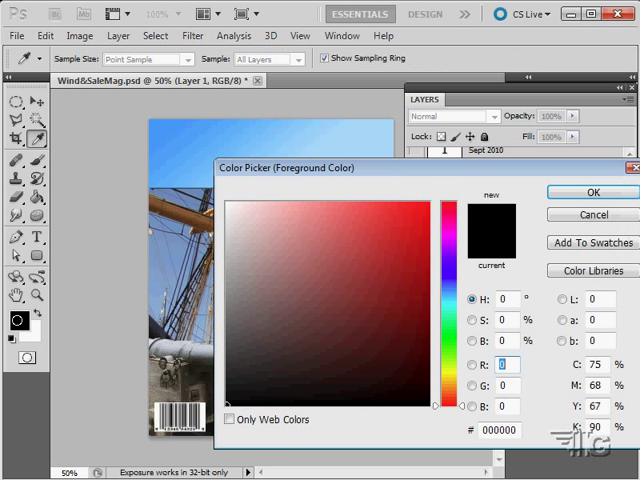
click(416, 220)
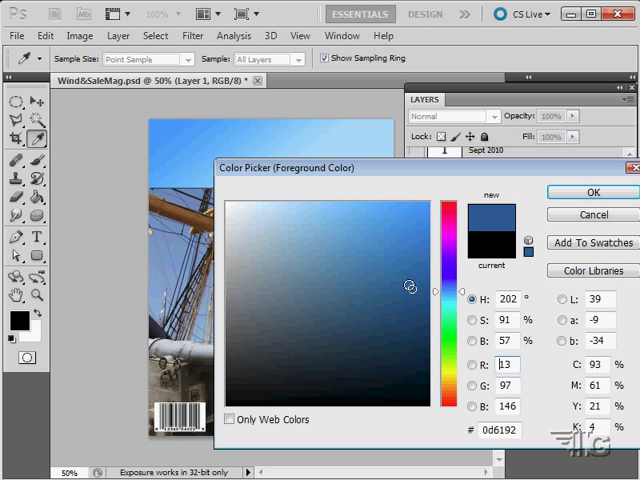
click(592, 192)
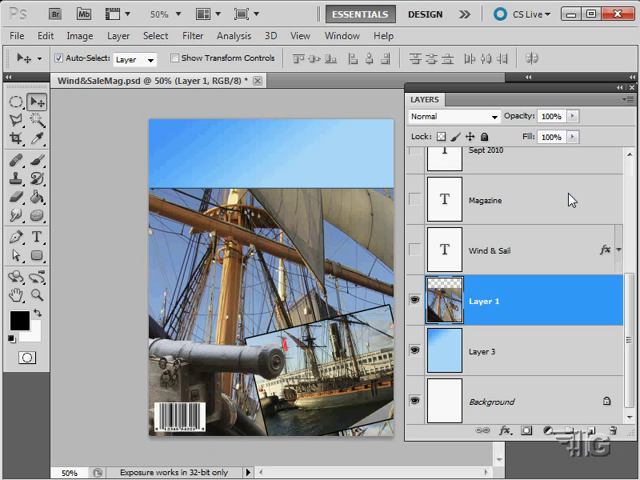
click(16, 320)
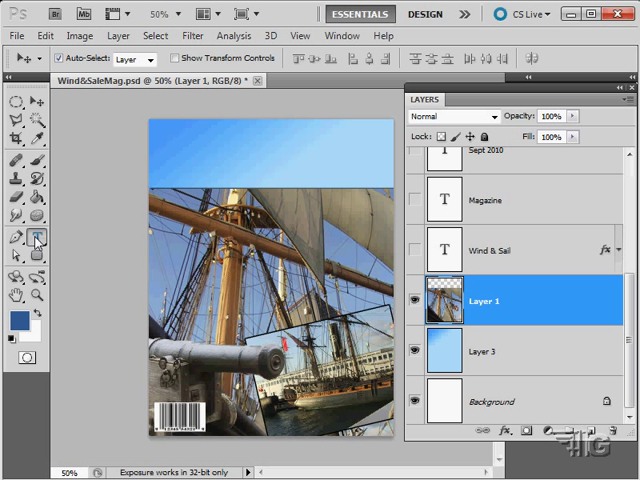
Add the title Wind & Sale in Arial Black 72 pt, centred across the top of the cover.
click(24, 238)
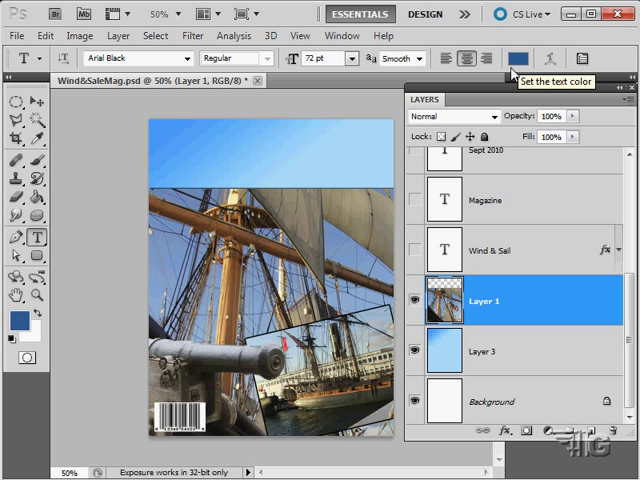
click(172, 144)
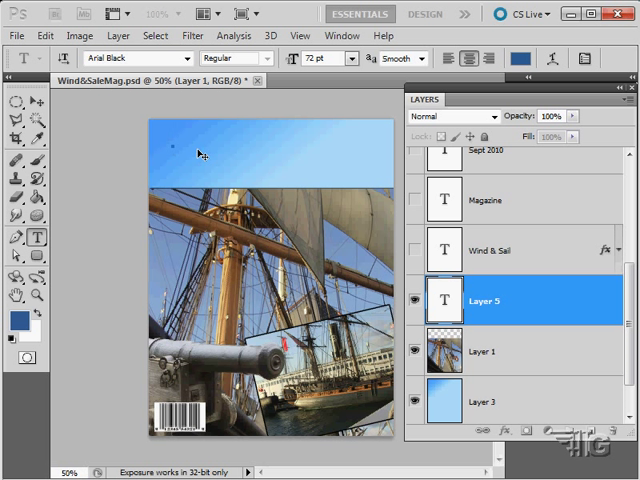
mouse_move(512, 304)
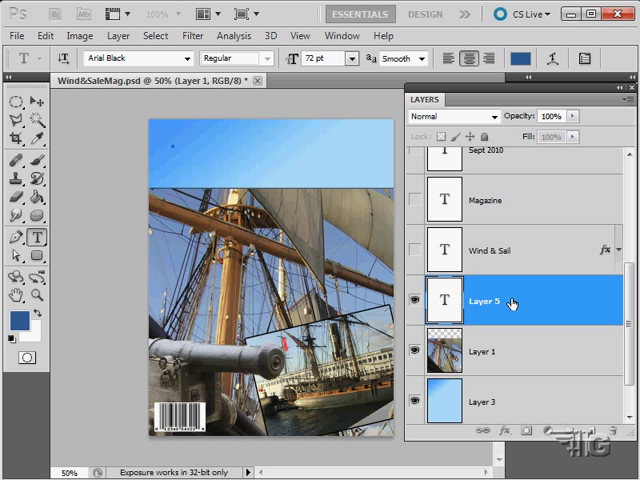
mouse_move(184, 156)
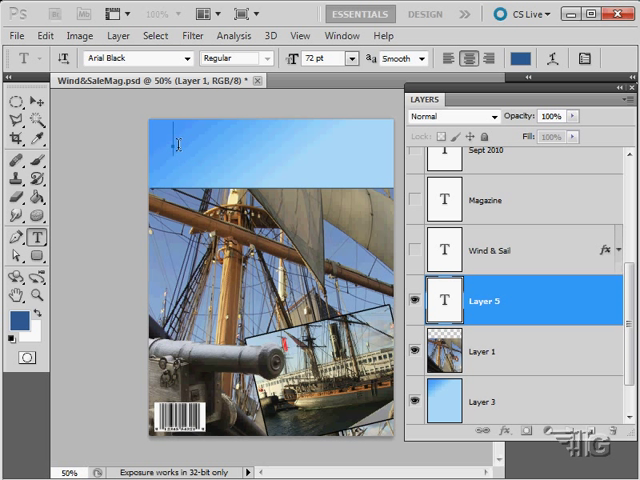
mouse_move(258, 148)
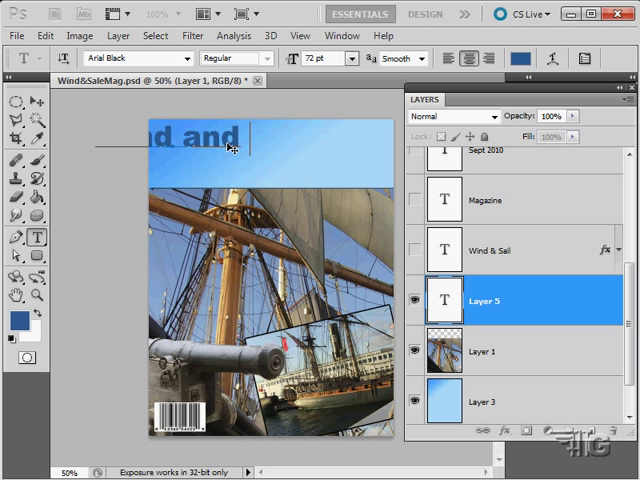
text(SAle)
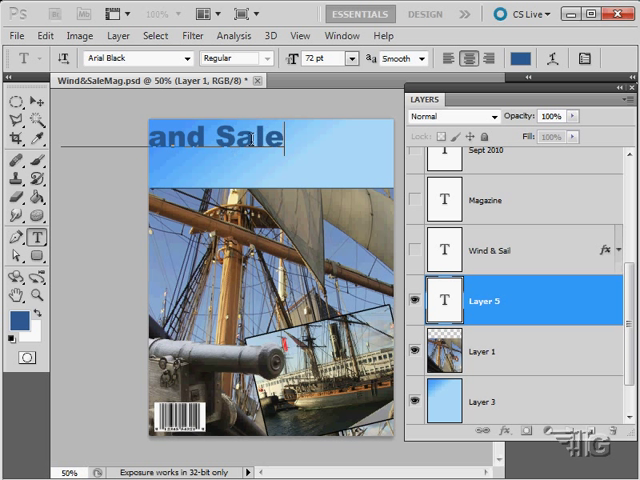
click(468, 58)
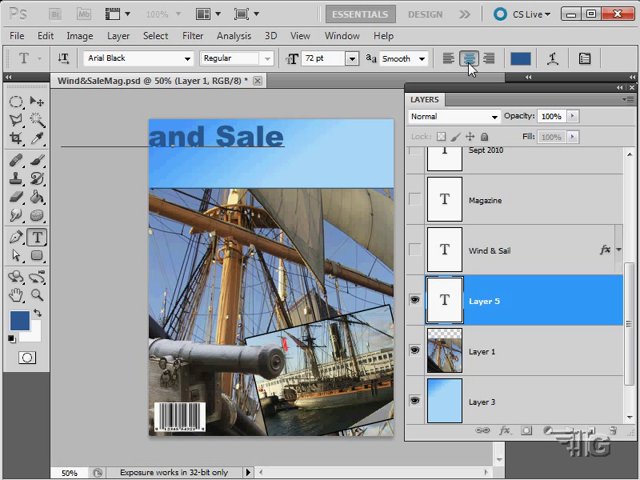
click(450, 58)
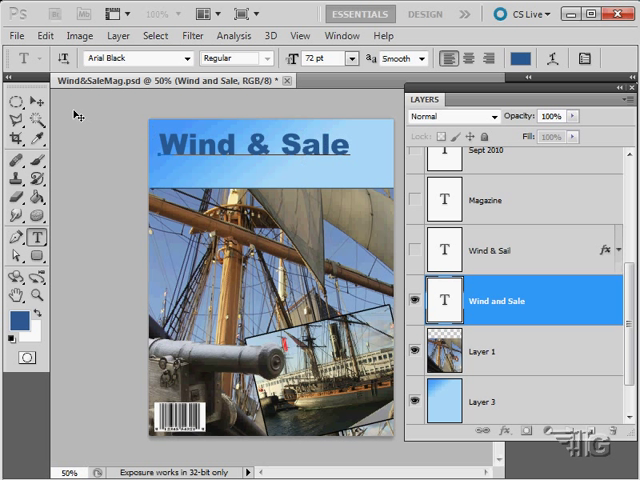
click(504, 250)
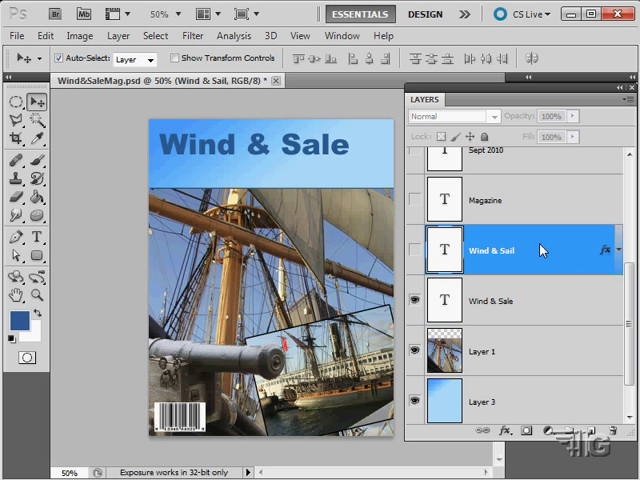
click(488, 352)
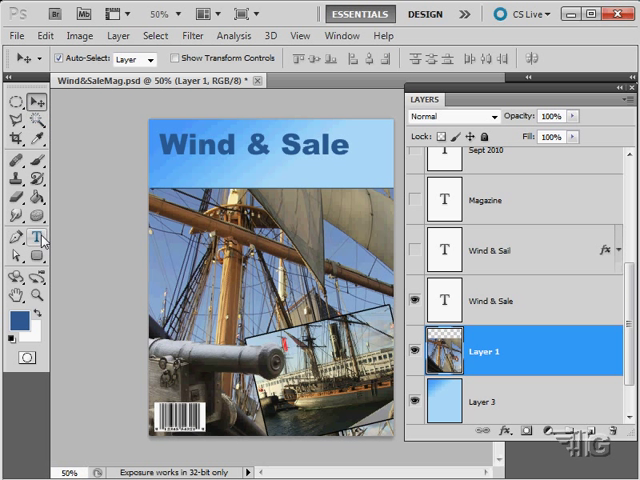
click(36, 238)
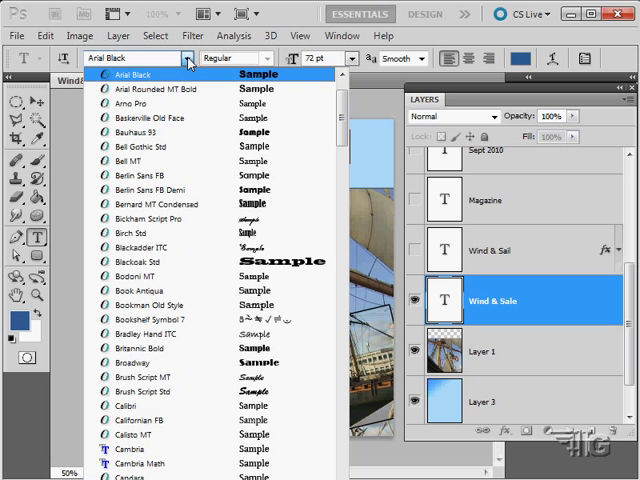
Set the Wind & Sale title to Arial, Regular weight.
click(130, 74)
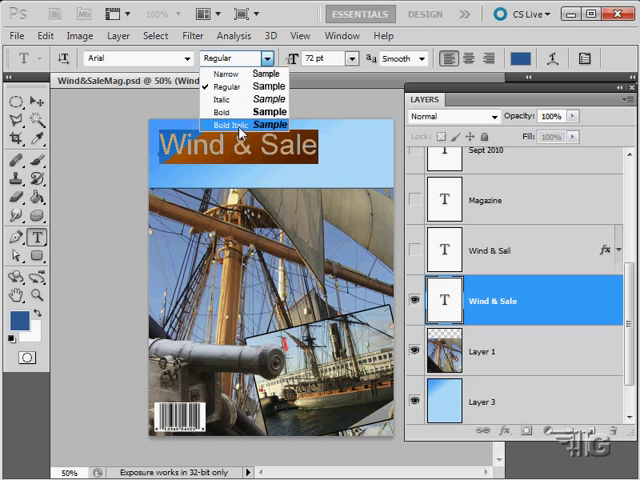
mouse_move(240, 72)
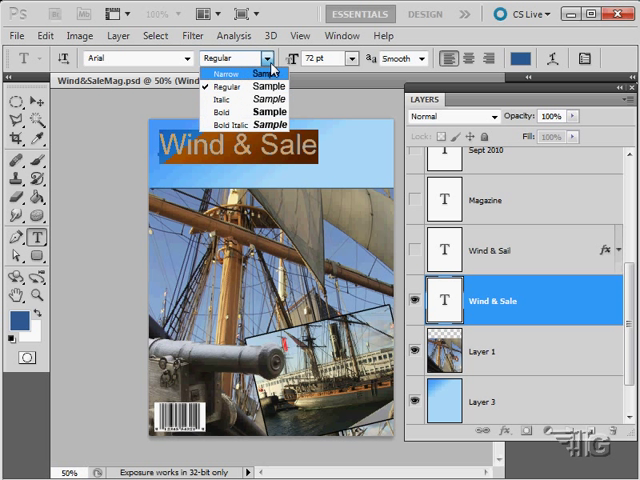
click(228, 86)
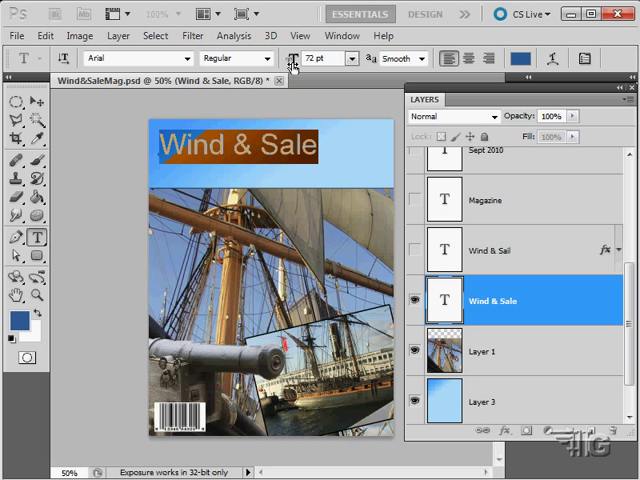
Enlarge the Wind & Sale title to 80 pt.
text(80)
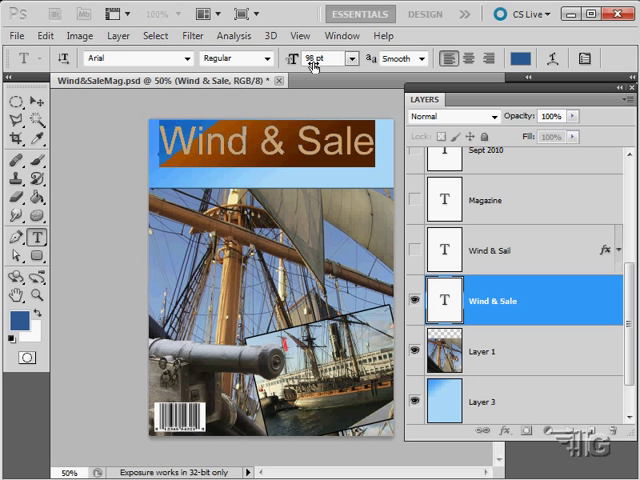
click(350, 58)
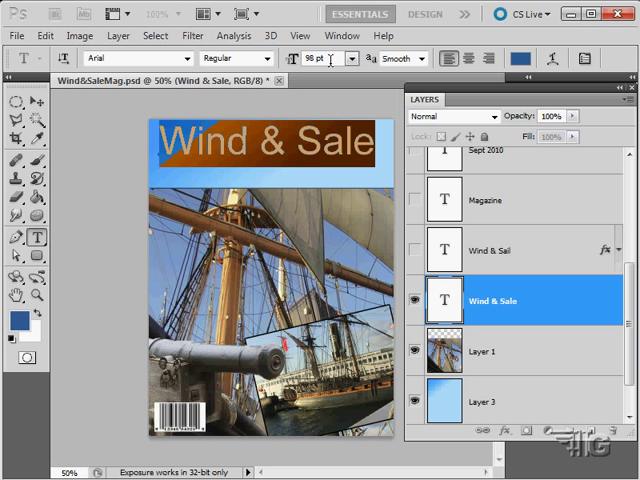
mouse_move(330, 96)
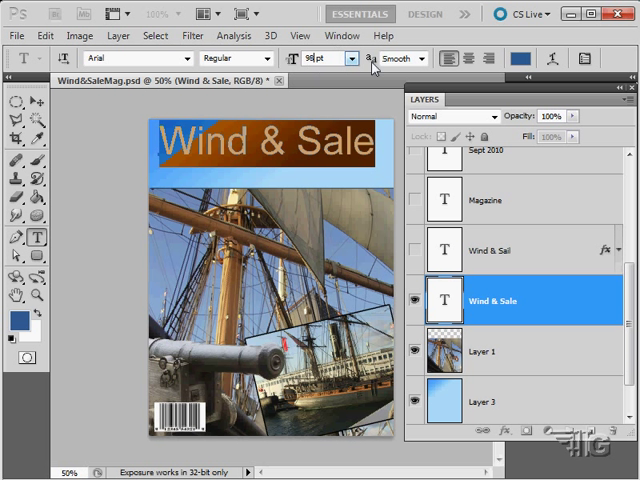
click(420, 58)
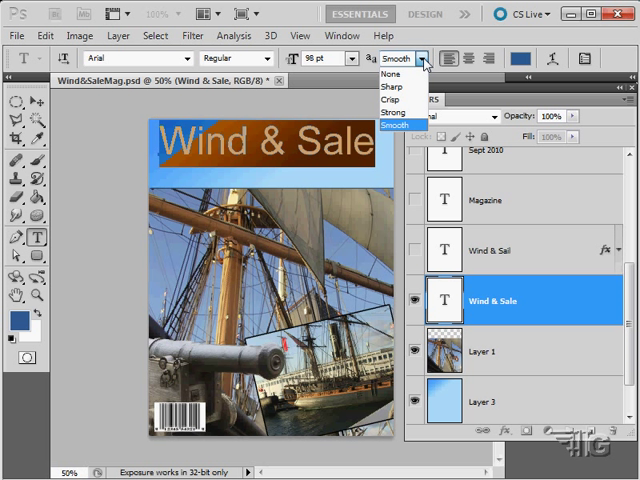
mouse_move(396, 100)
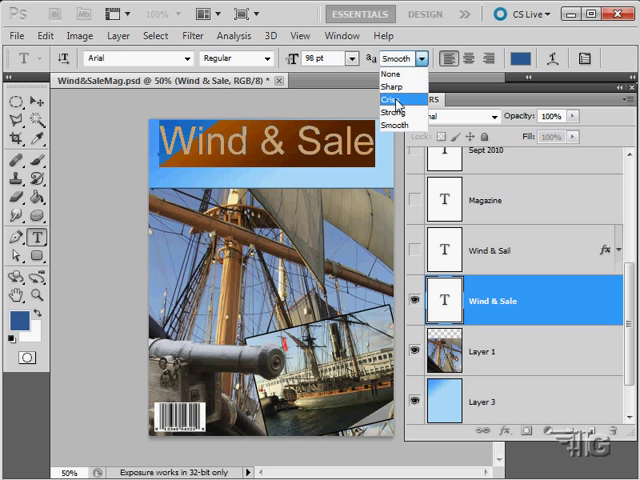
mouse_move(396, 88)
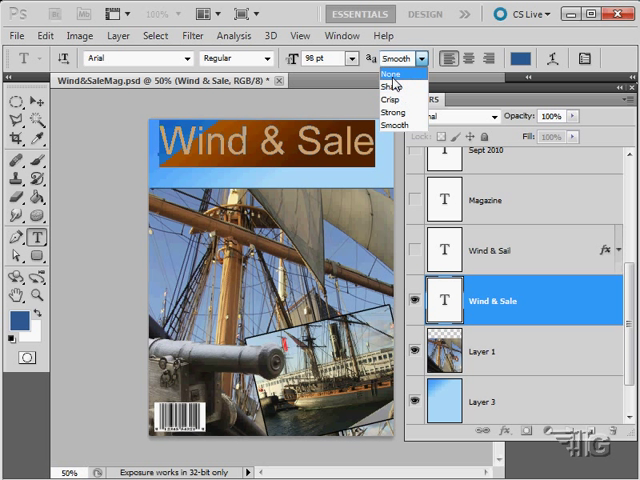
mouse_move(396, 88)
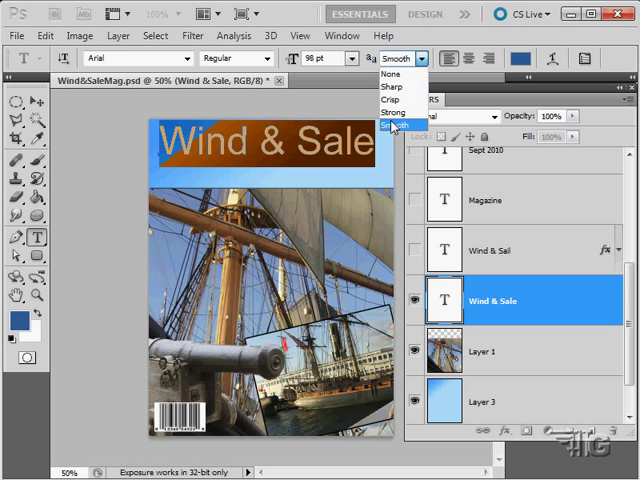
mouse_move(390, 114)
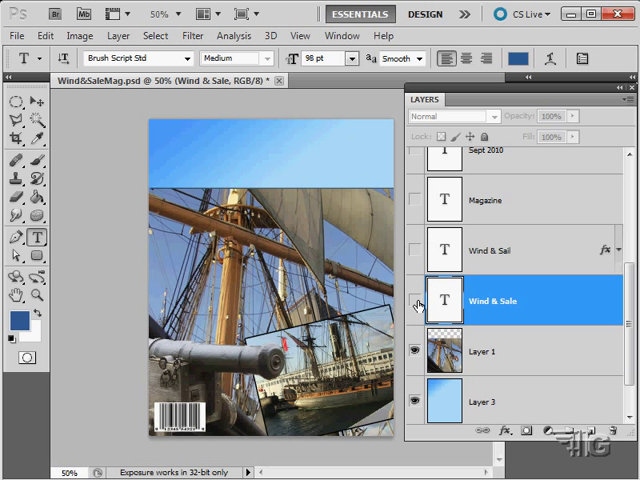
Choose Monotype Corsiva from the font family list for the Wind & Sale title.
click(420, 300)
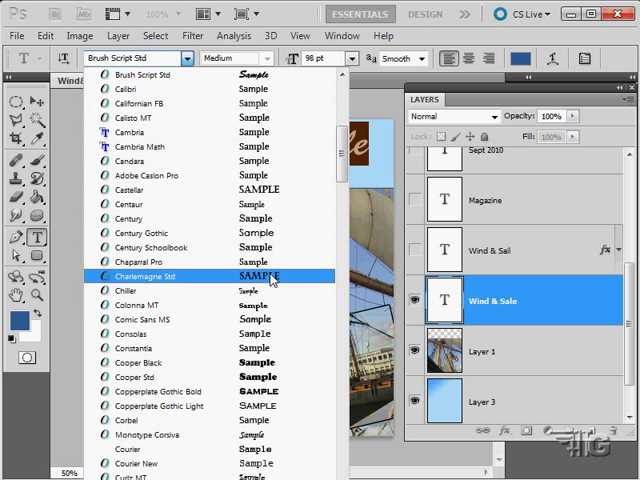
scroll(down, 3)
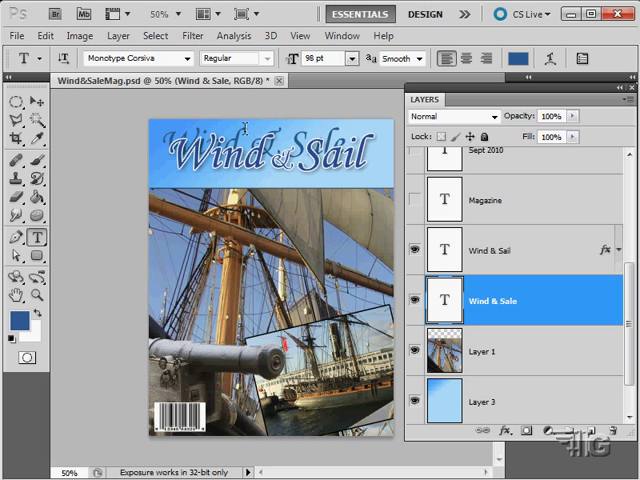
mouse_move(472, 252)
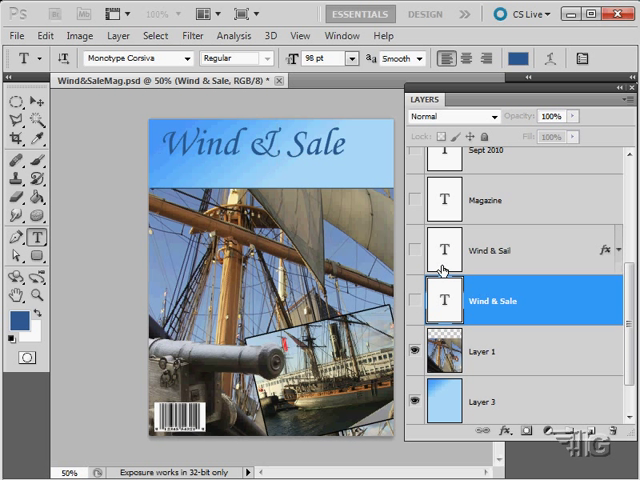
Make the styled Wind & Sail title layer visible again in place of Wind & Sale.
click(500, 250)
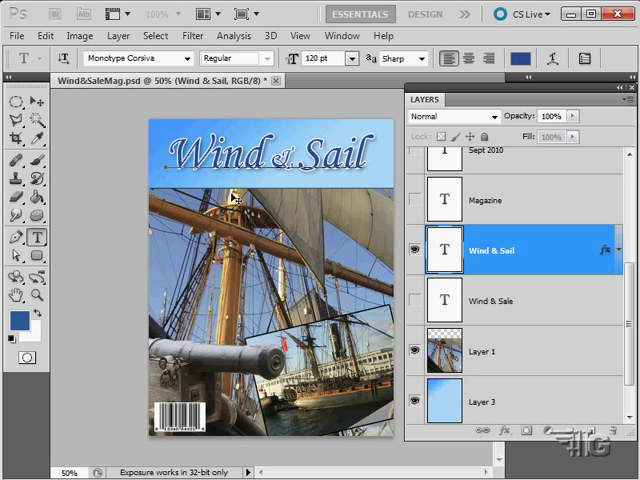
mouse_move(508, 268)
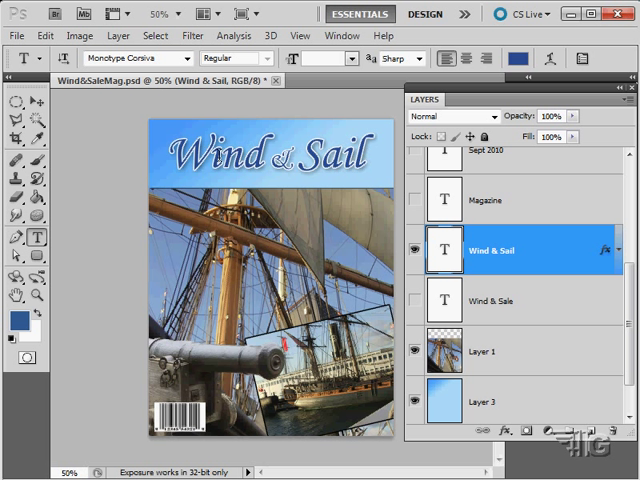
mouse_move(552, 260)
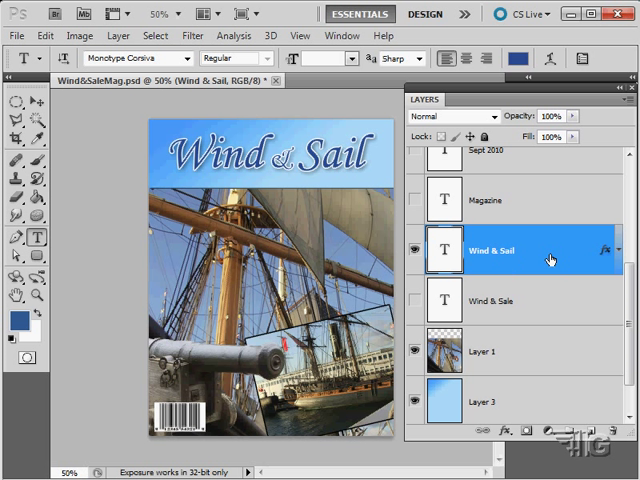